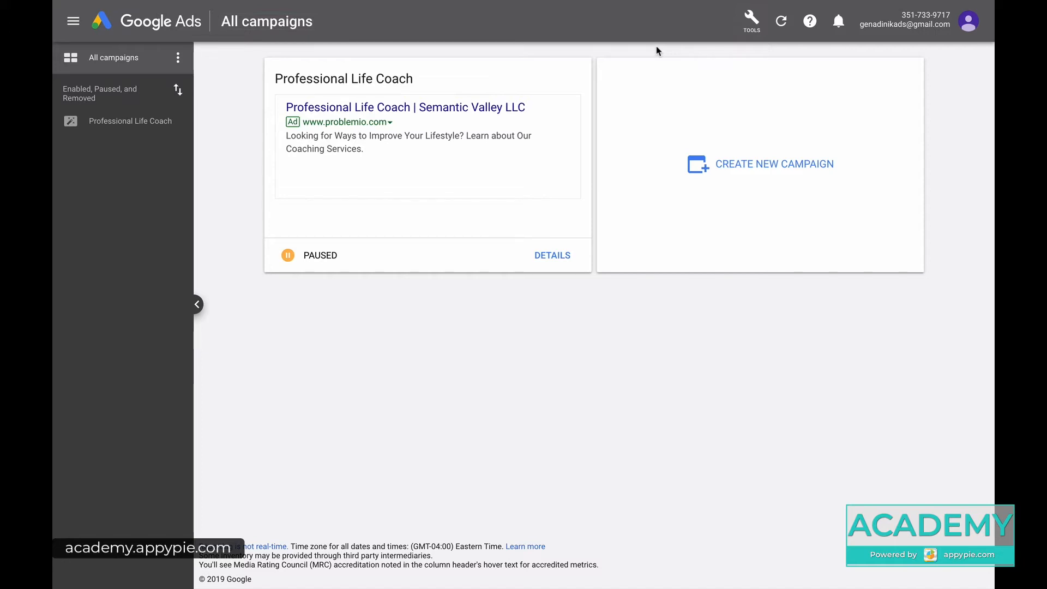
pyautogui.moveTo(751, 21)
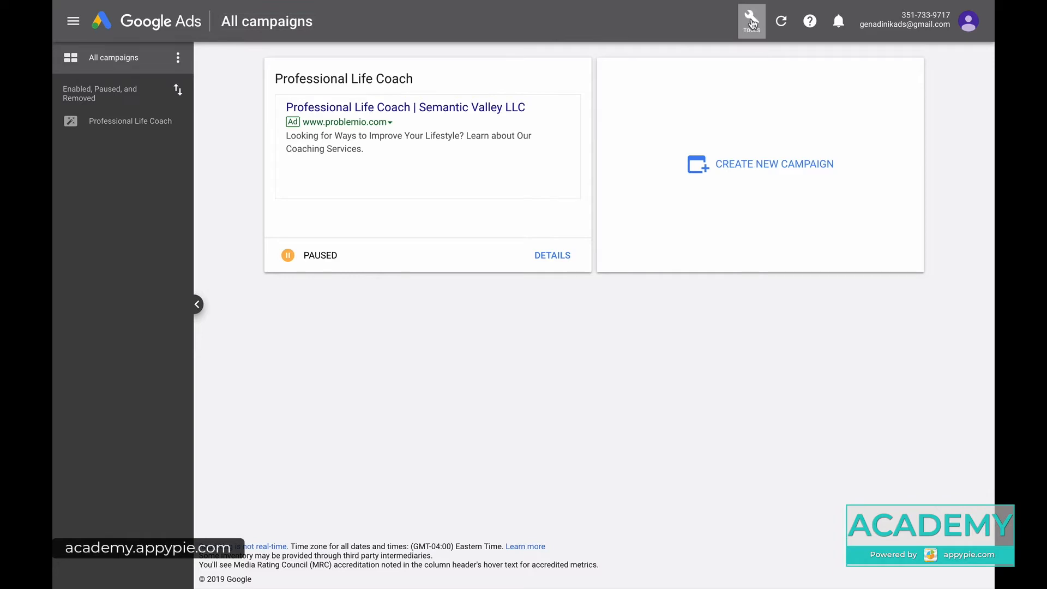
# Switch the account to Expert mode from the Tools menu and confirm it
pyautogui.click(750, 21)
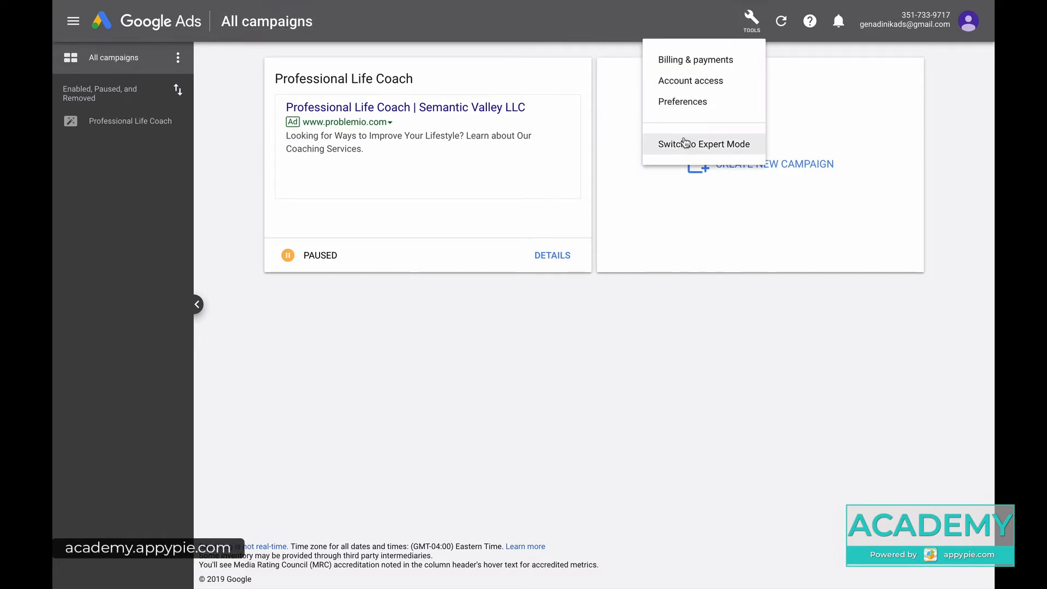
pyautogui.moveTo(688, 144)
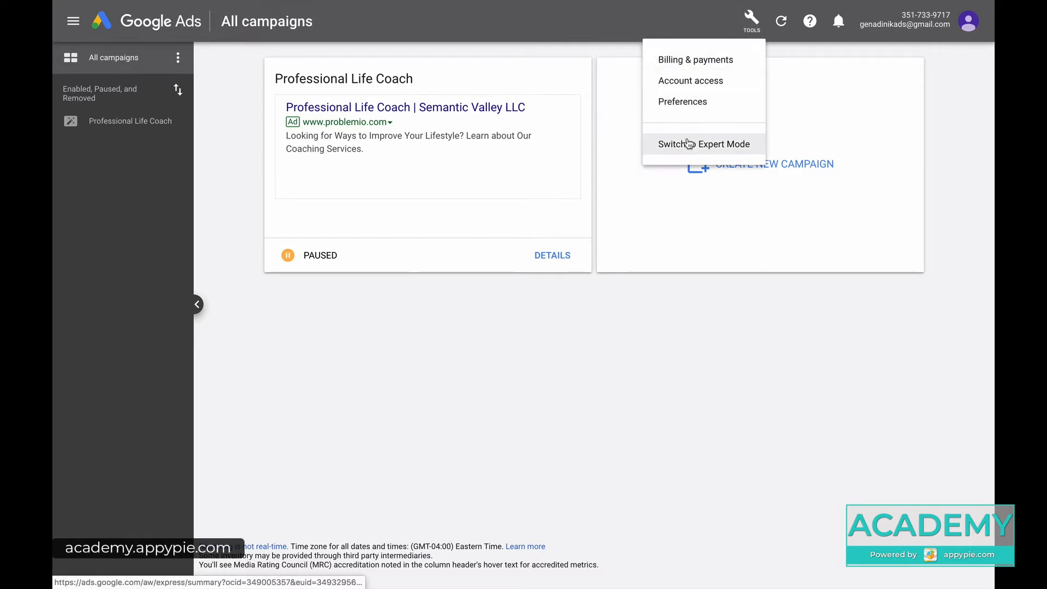
pyautogui.click(703, 144)
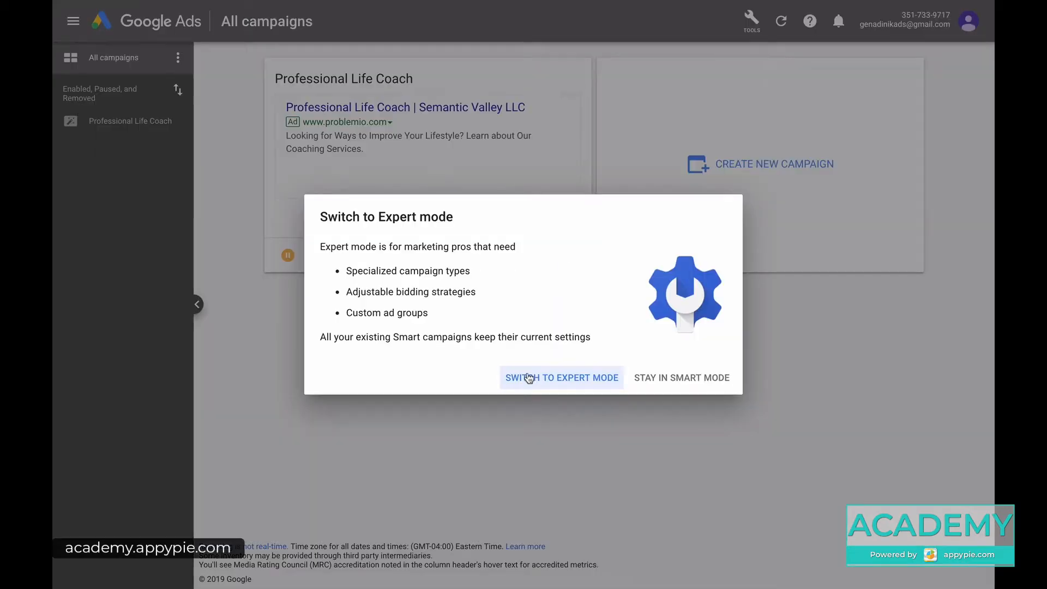
pyautogui.click(561, 378)
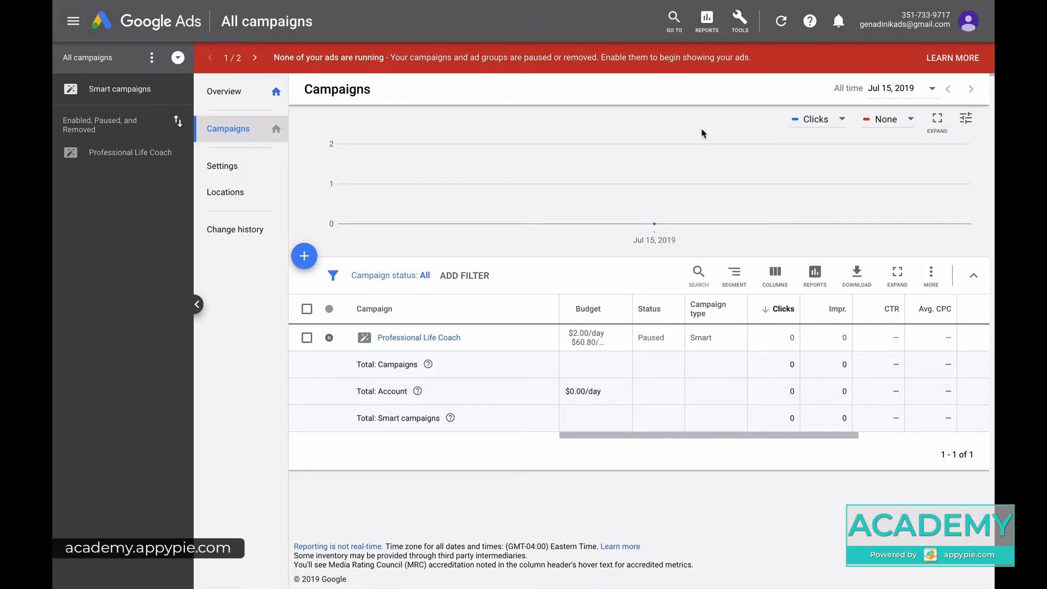
pyautogui.moveTo(737, 68)
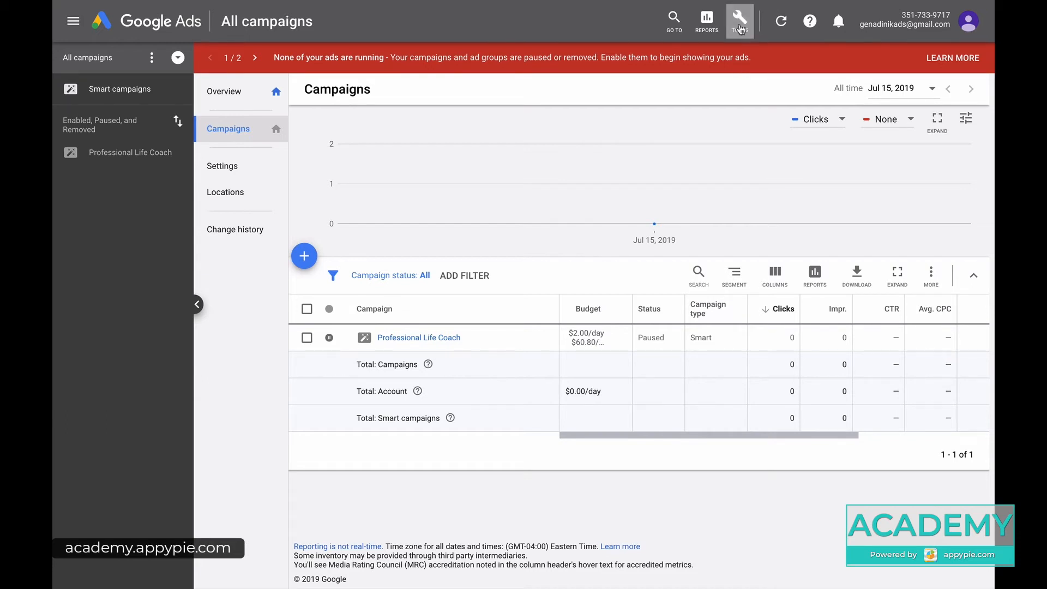
# Open the expanded Tools menu showing planning, shared library, bulk actions, measurement and setup
pyautogui.click(738, 21)
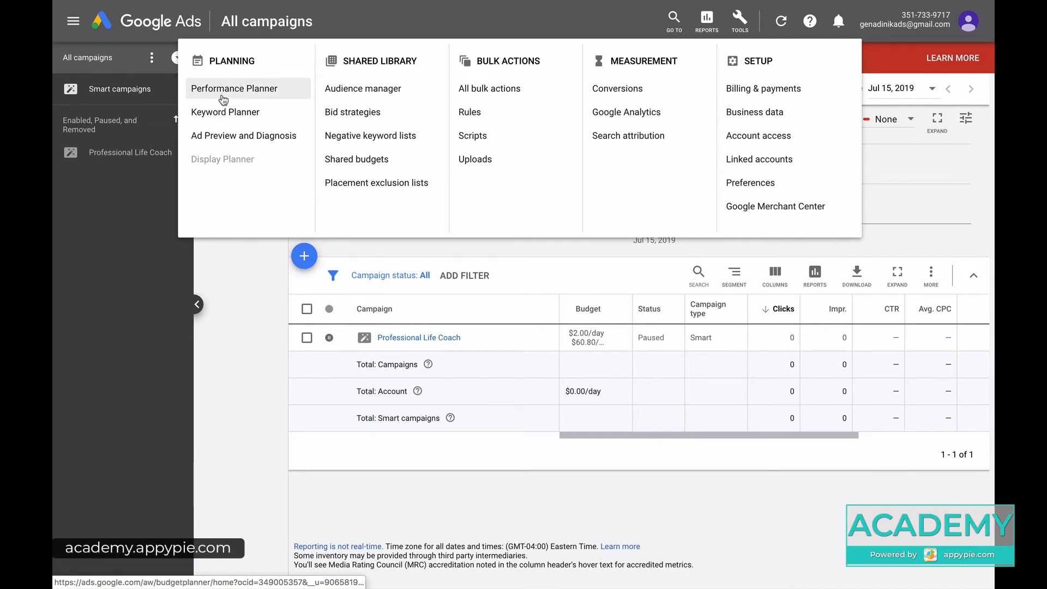
pyautogui.moveTo(376, 182)
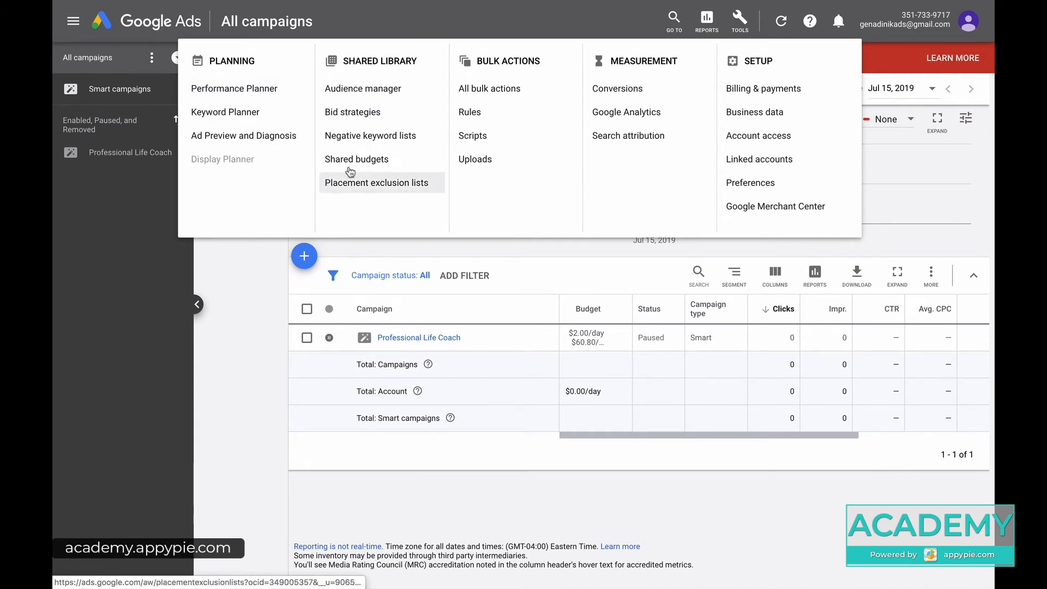
pyautogui.moveTo(489, 88)
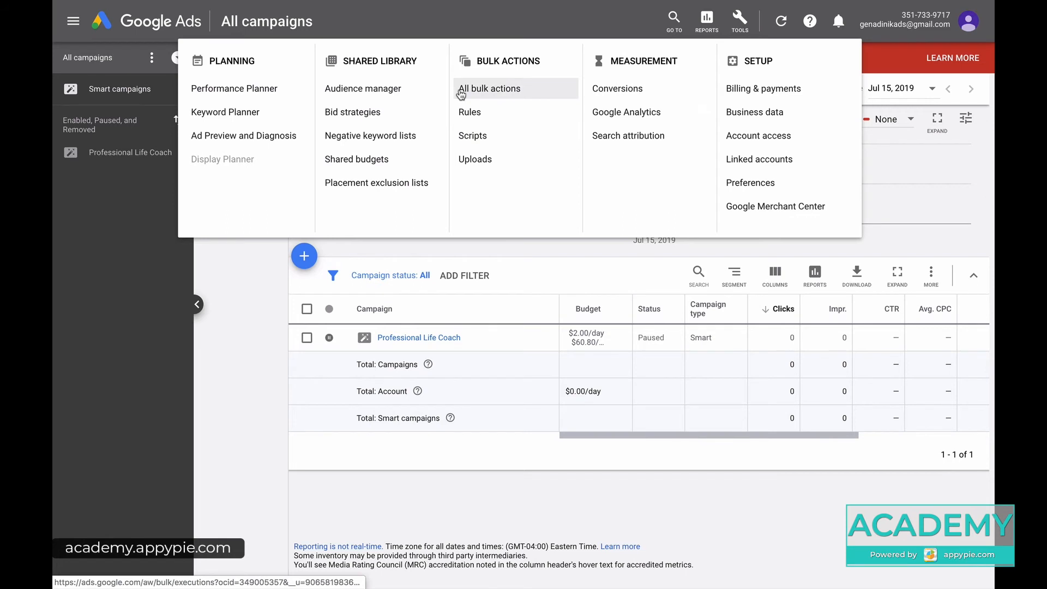
pyautogui.moveTo(713, 40)
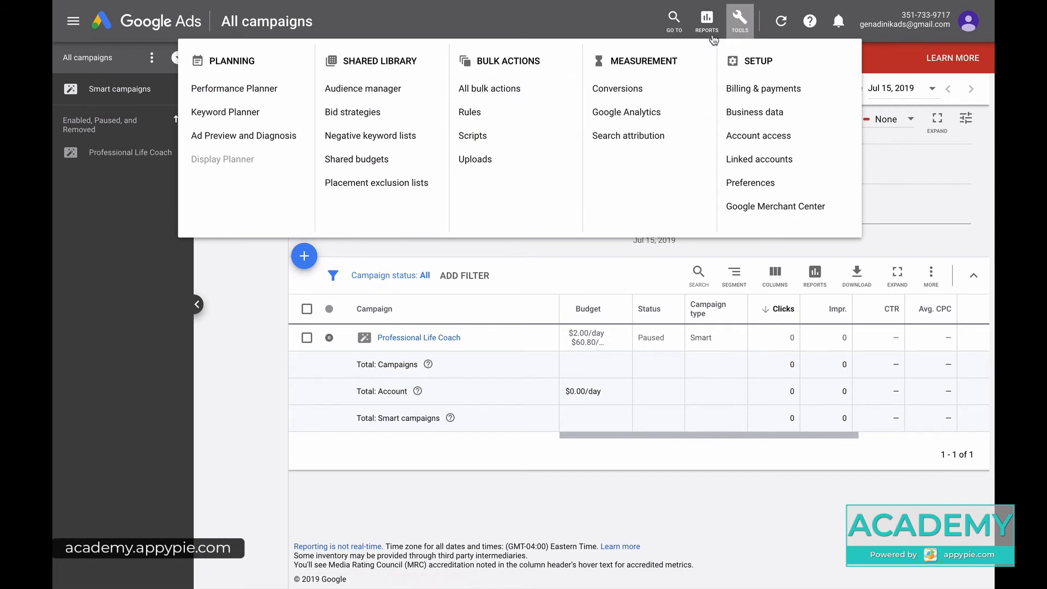
pyautogui.moveTo(626, 111)
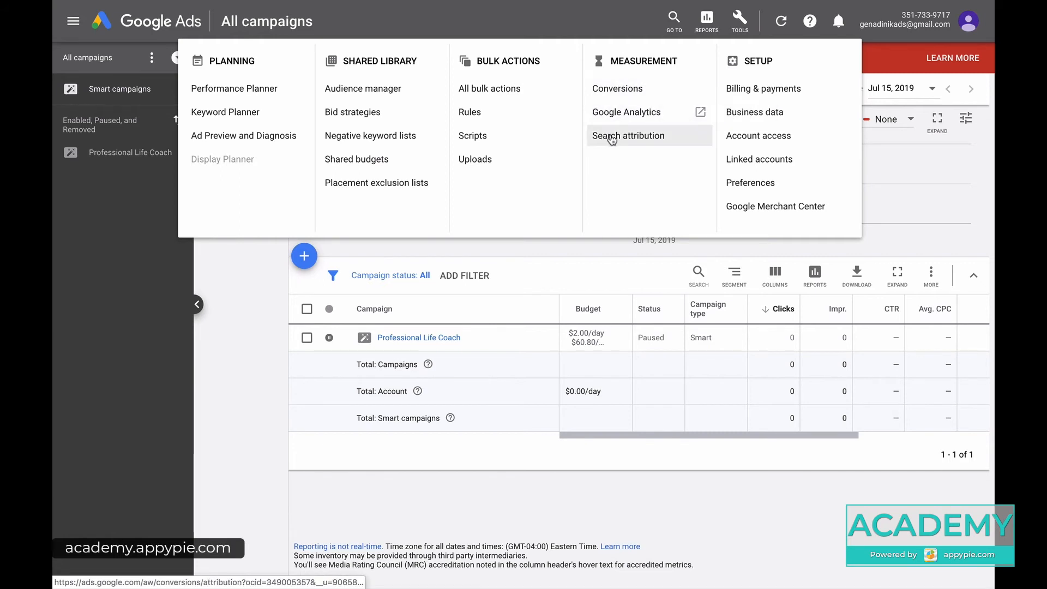
pyautogui.moveTo(620, 55)
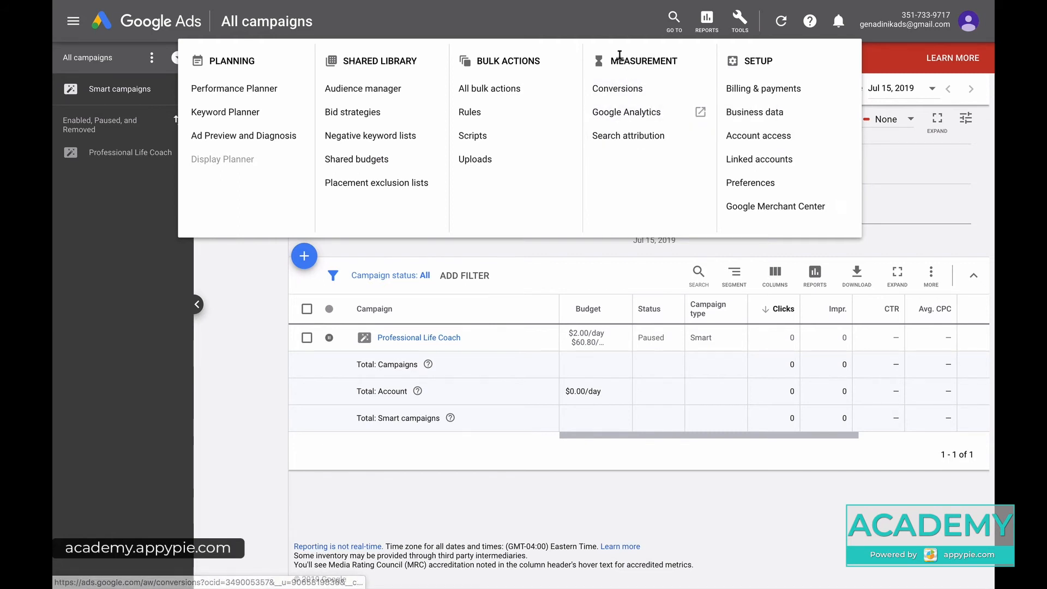